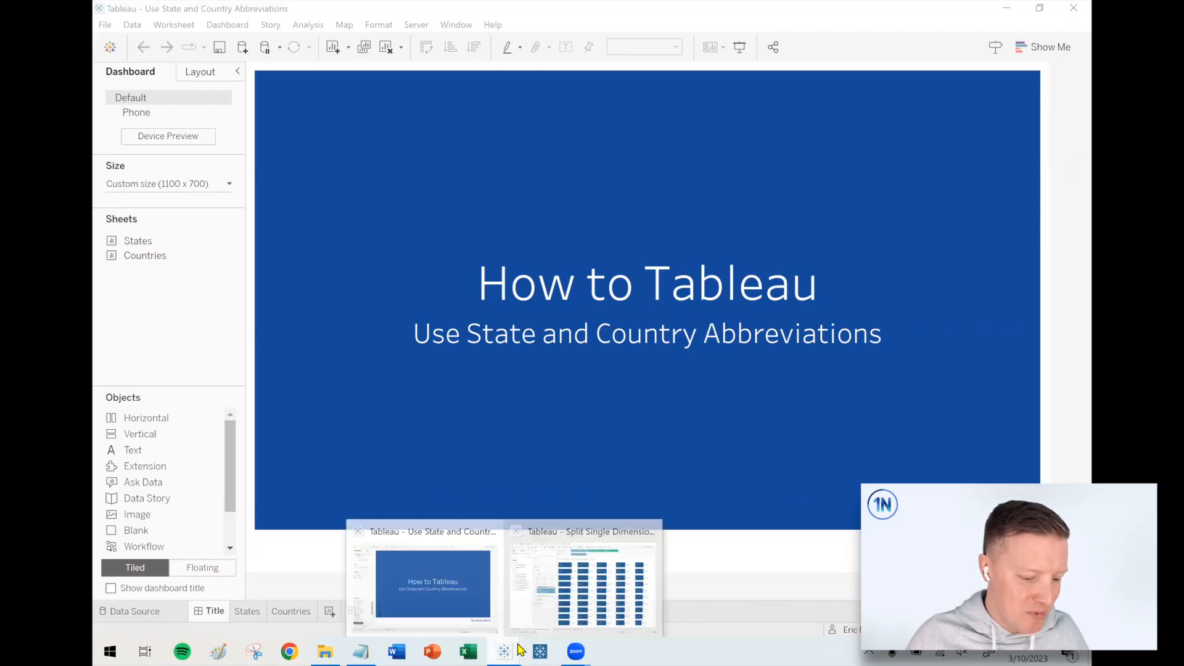
Bring up the Split Single Dimension Into Multiple Columns workbook with per capita income bars by state
{"action": "left_click", "coordinate": [583, 581]}
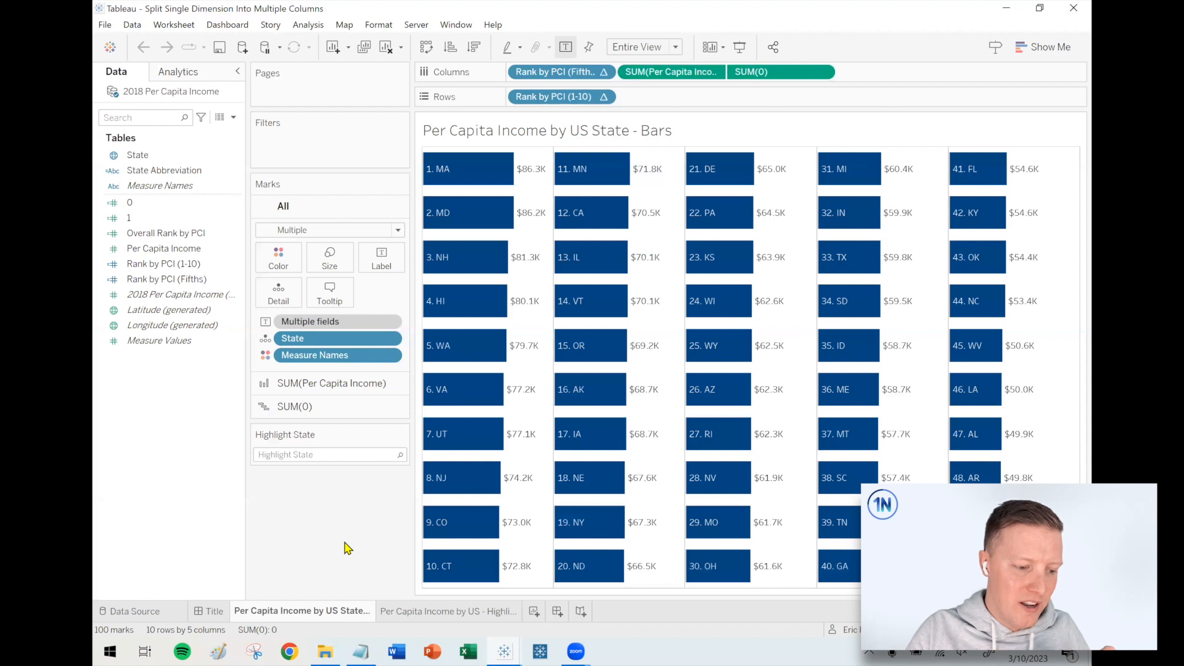
{"action": "mouse_move", "coordinate": [243, 406]}
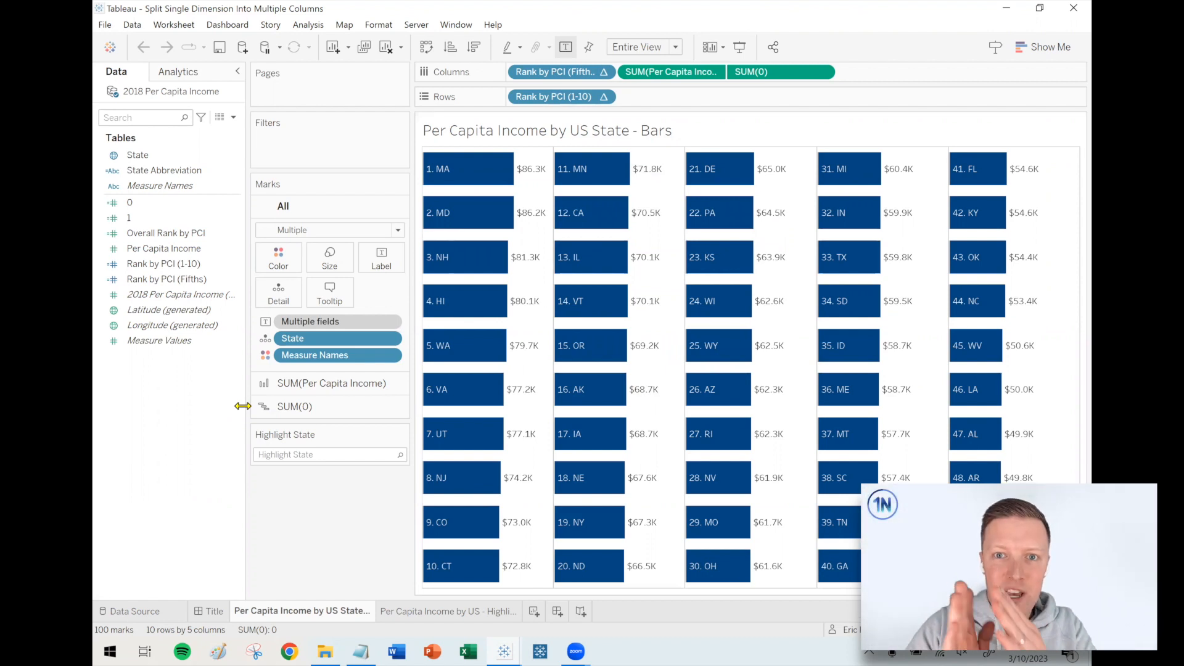
{"action": "mouse_move", "coordinate": [465, 162]}
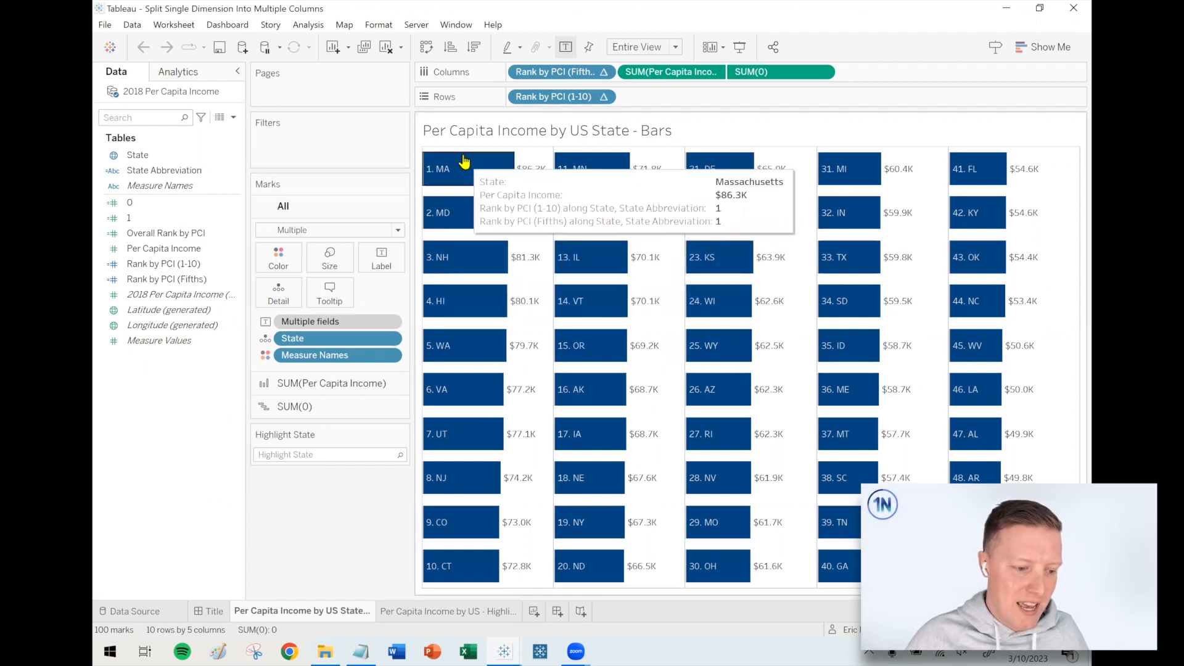
{"action": "mouse_move", "coordinate": [594, 169]}
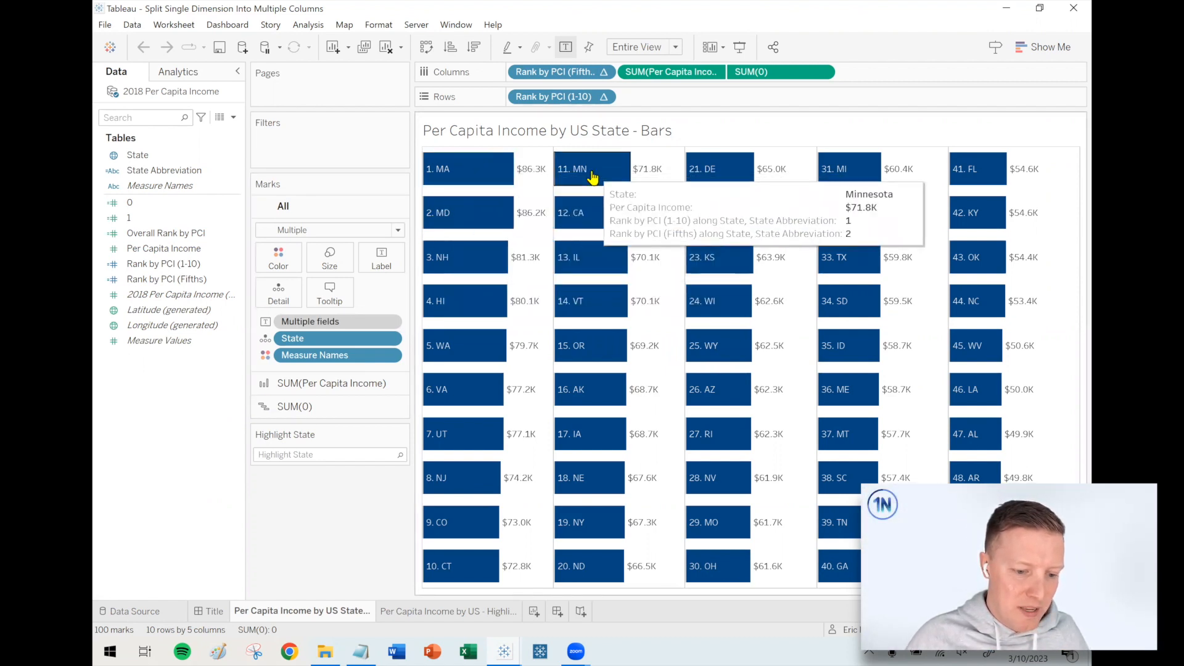
{"action": "mouse_move", "coordinate": [292, 534]}
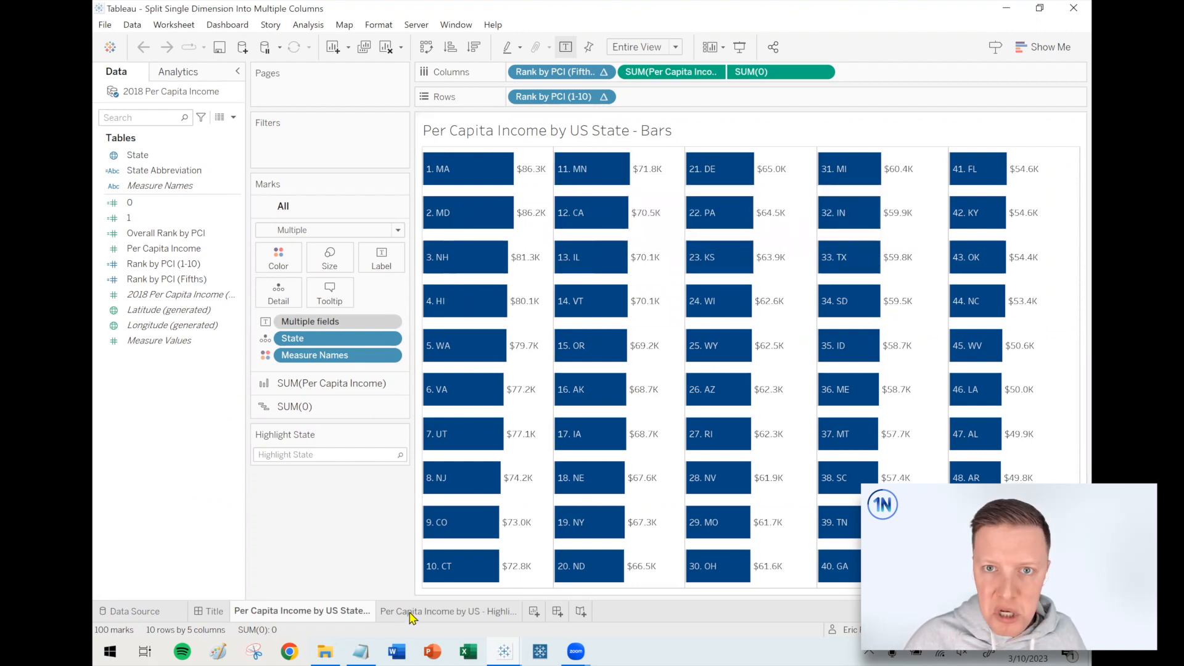
{"action": "left_click", "coordinate": [447, 611]}
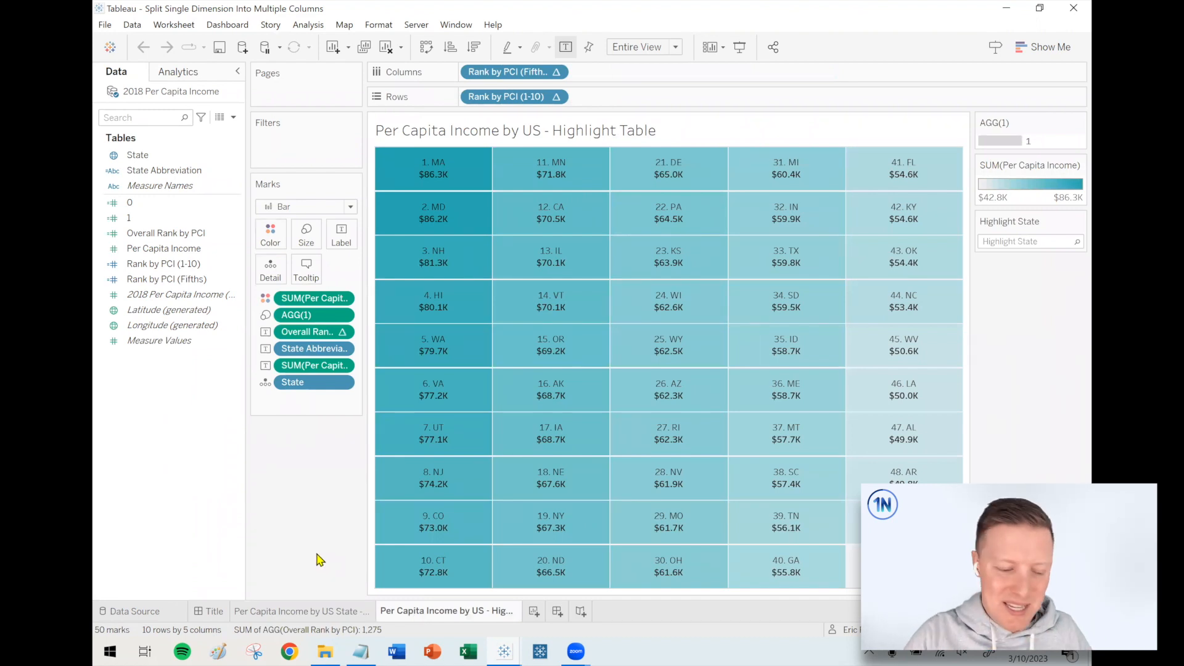
{"action": "left_click", "coordinate": [301, 611]}
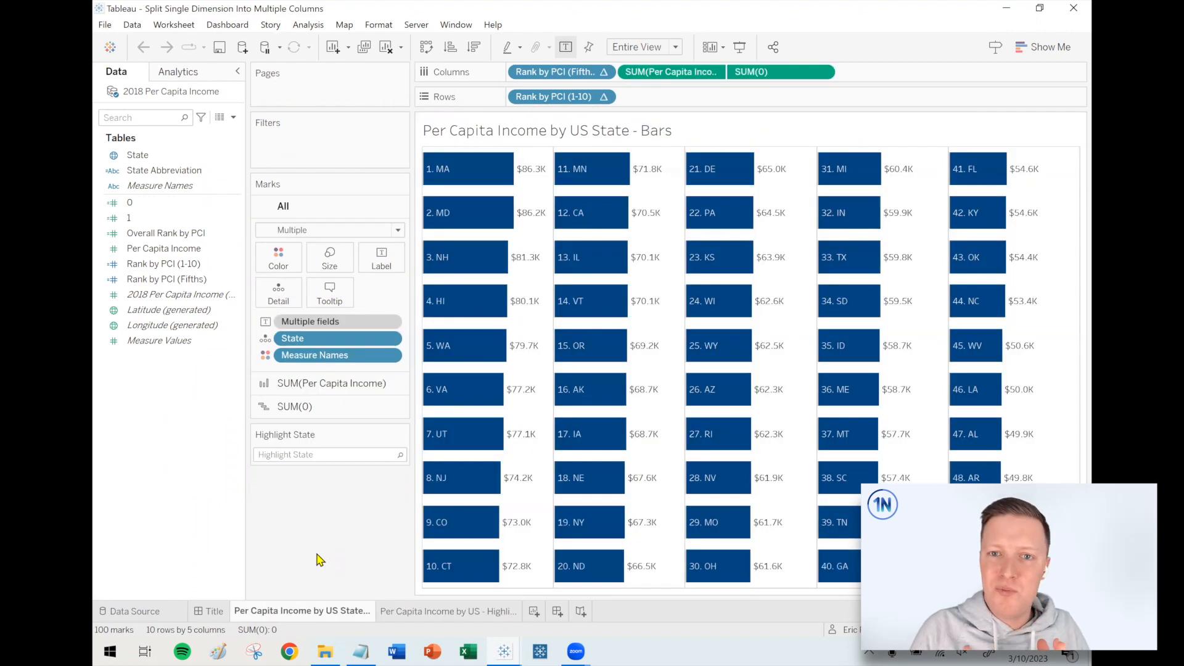
{"action": "mouse_move", "coordinate": [310, 539]}
{"action": "type", "text": "texas"}
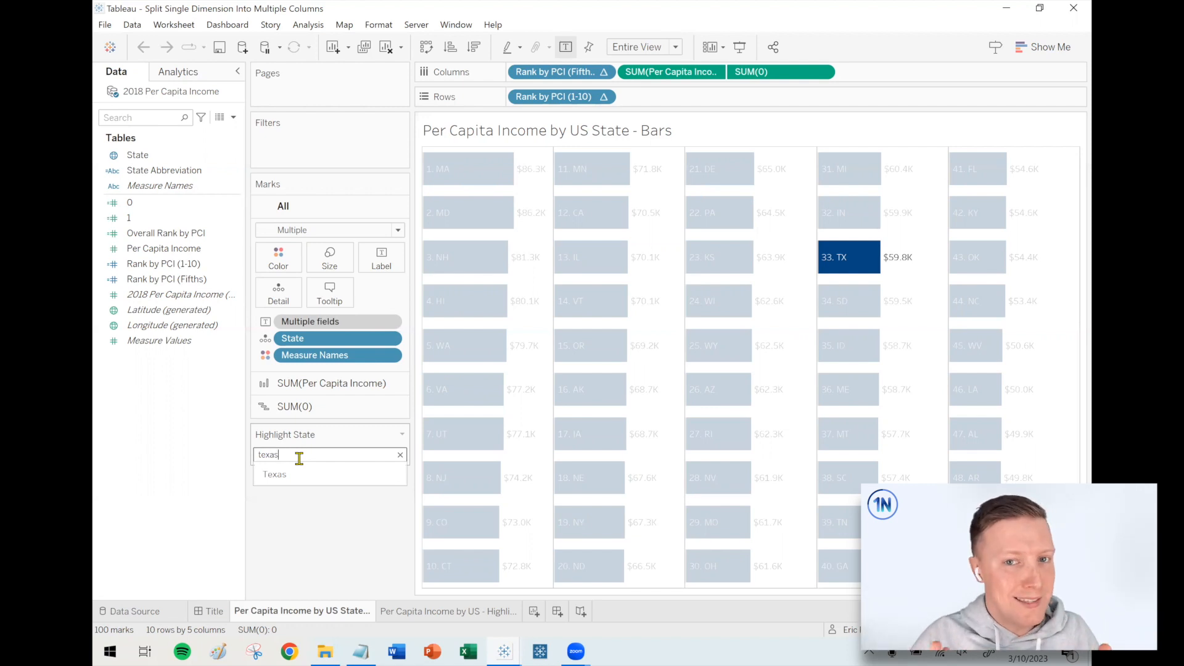
{"action": "left_click", "coordinate": [399, 456]}
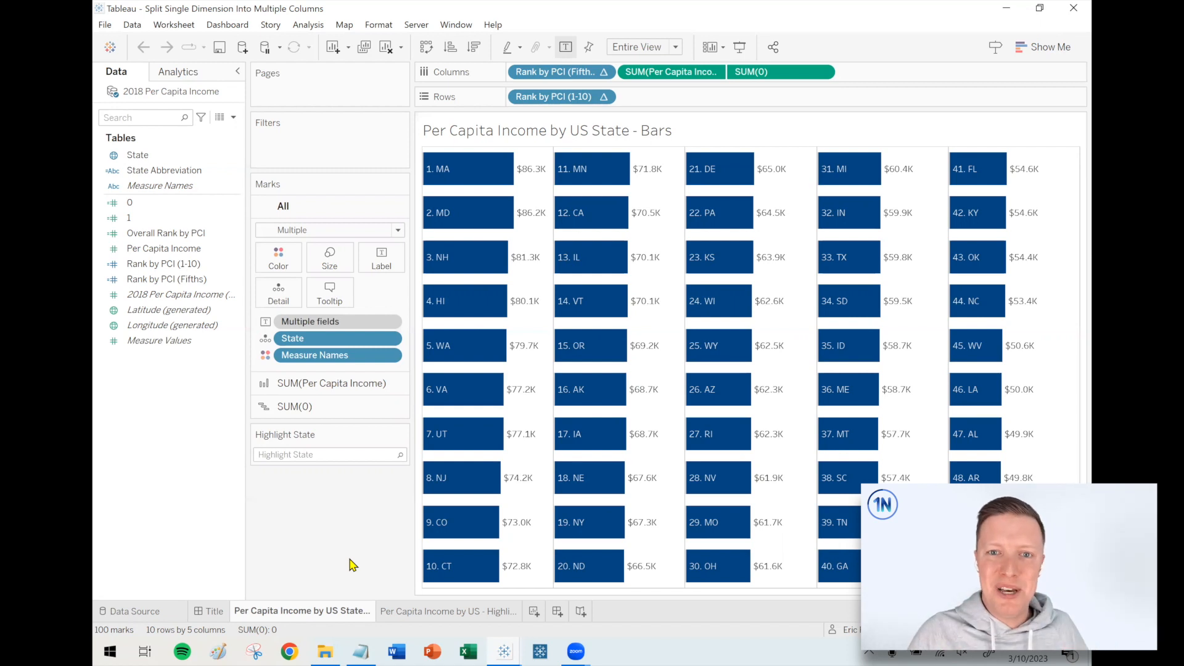
{"action": "mouse_move", "coordinate": [517, 650]}
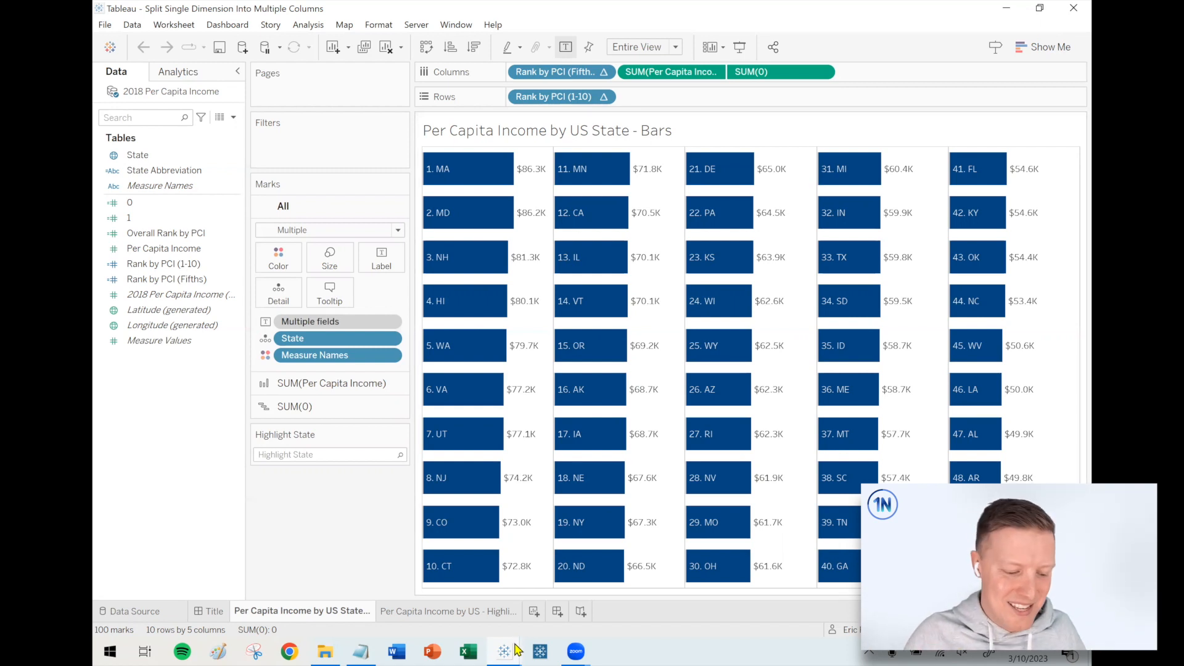
Show the States sheet in the abbreviations workbook and select the State Abbreviation Calc field
{"action": "left_click", "coordinate": [213, 610]}
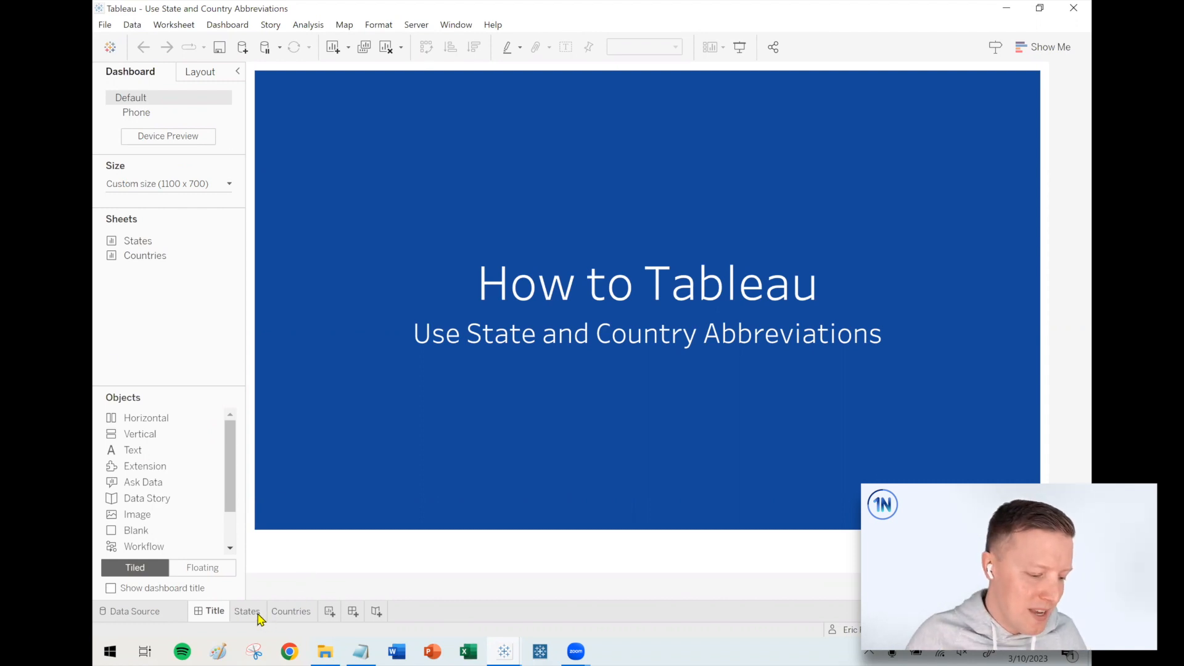
{"action": "left_click", "coordinate": [247, 611]}
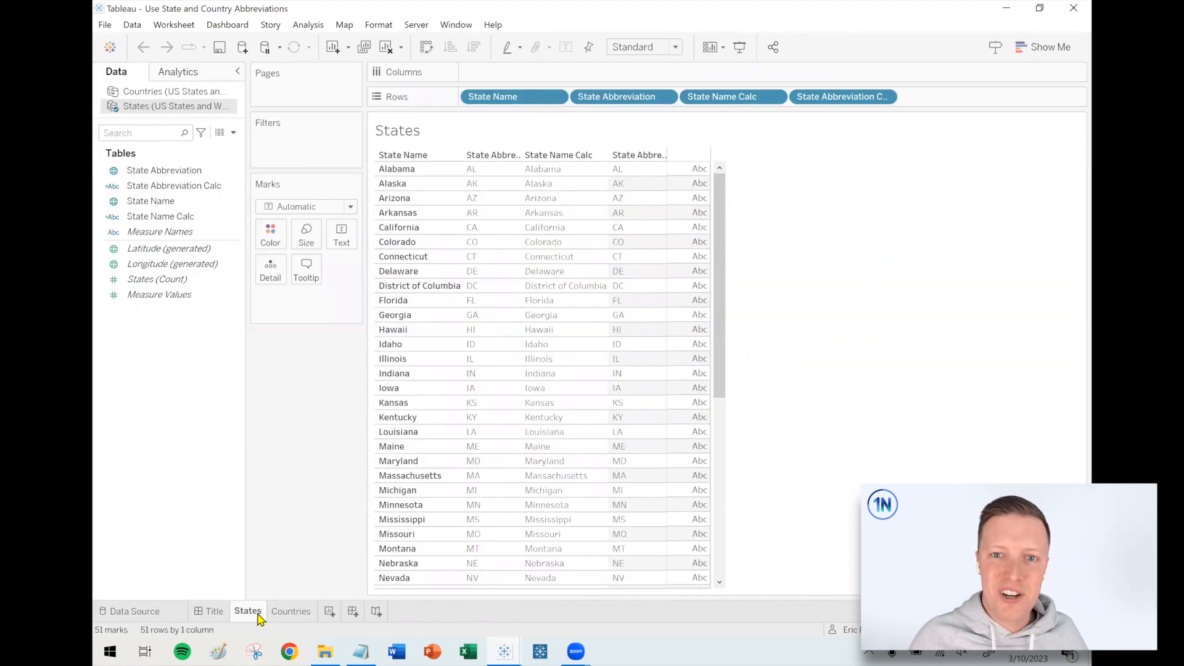
{"action": "mouse_move", "coordinate": [212, 394]}
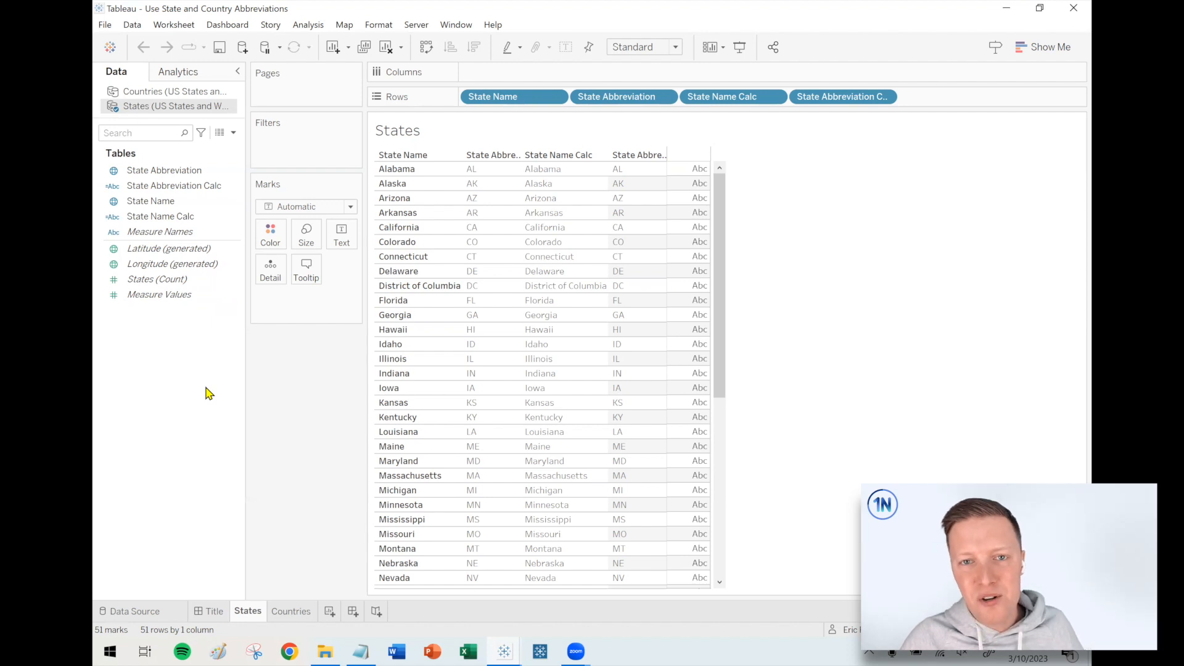
{"action": "left_click", "coordinate": [174, 185]}
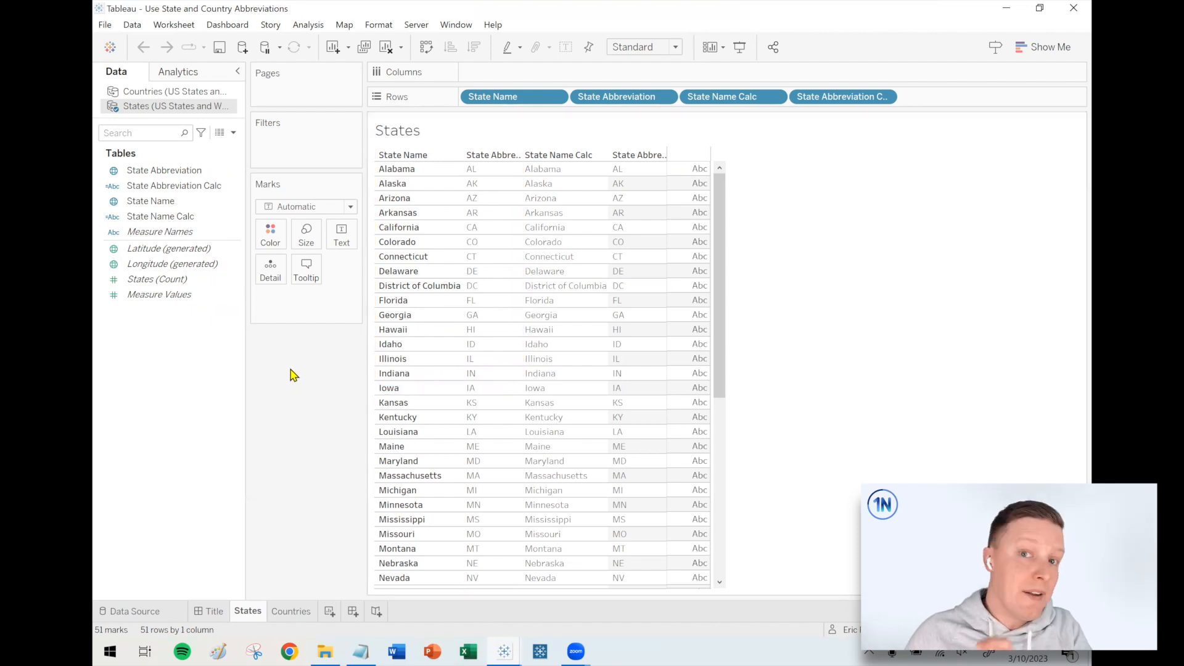
{"action": "left_click", "coordinate": [174, 185]}
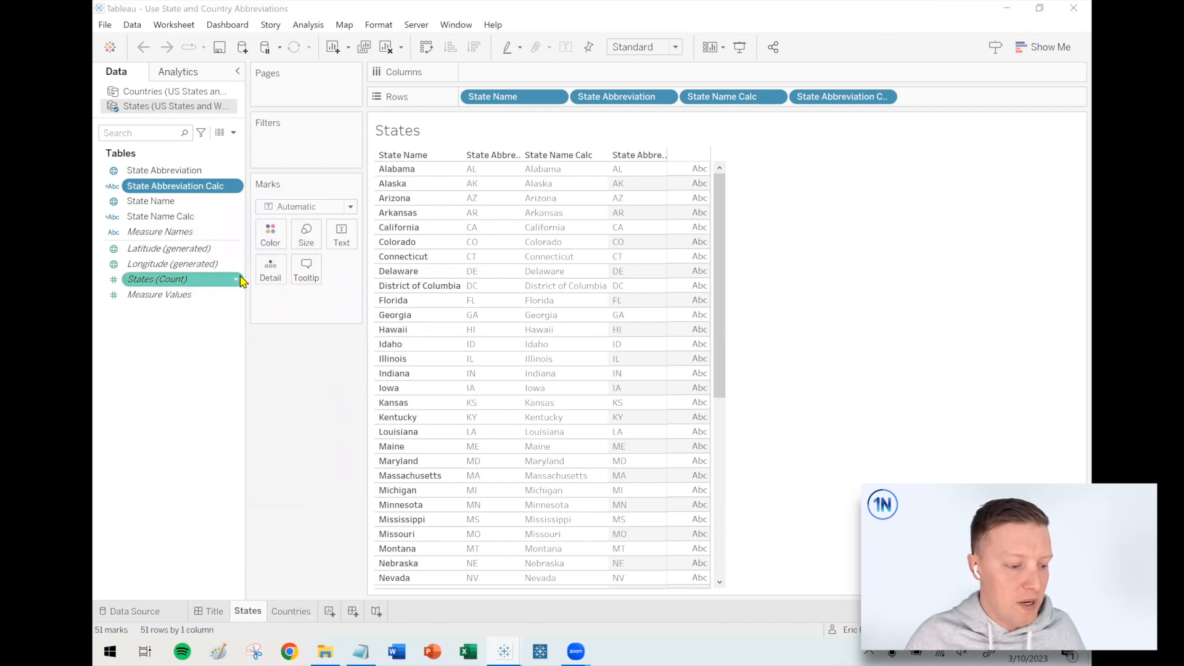
{"action": "double_click", "coordinate": [176, 186]}
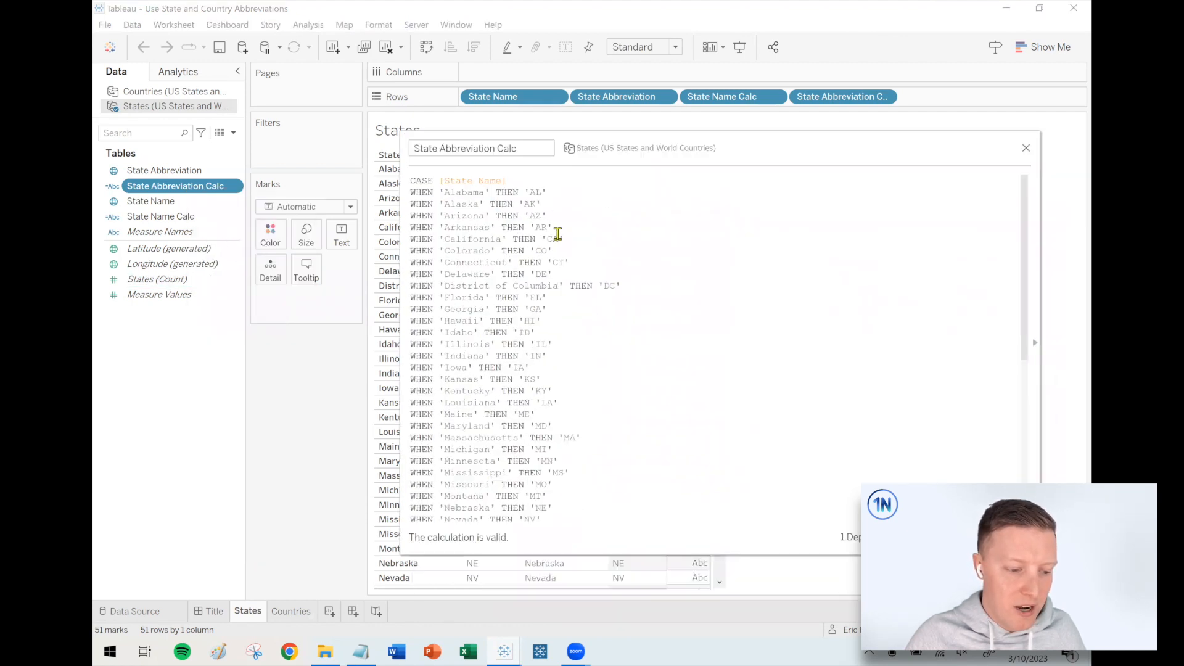
{"action": "scroll", "scroll_direction": "down", "scroll_amount": 3}
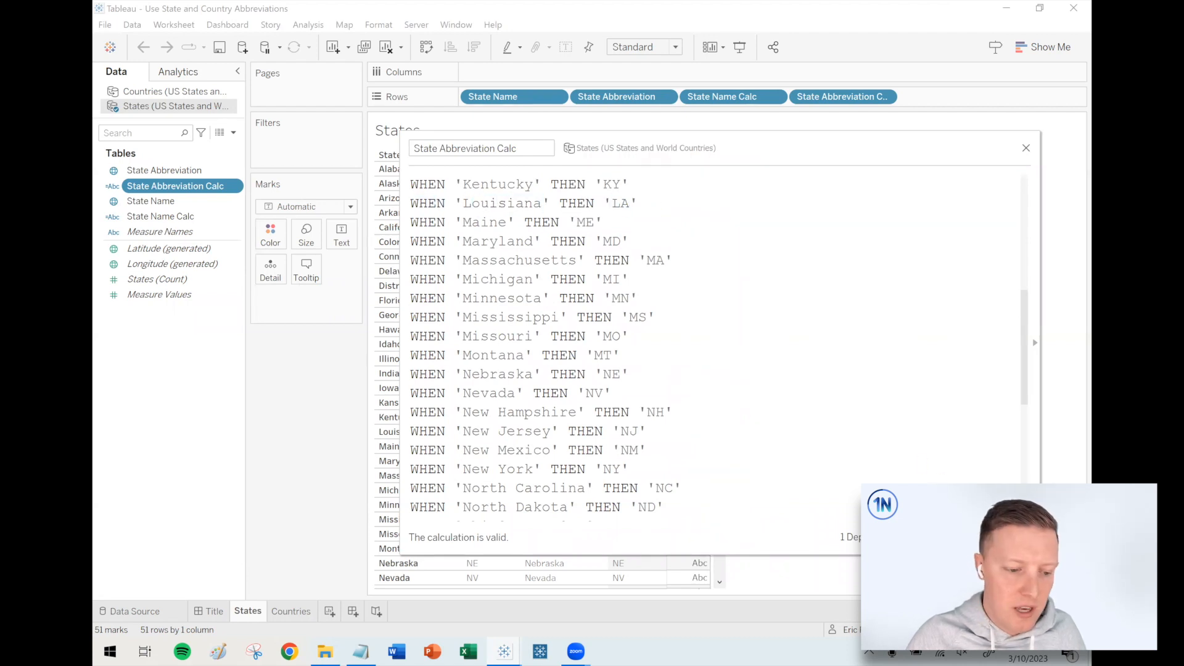
{"action": "left_click", "coordinate": [1025, 147]}
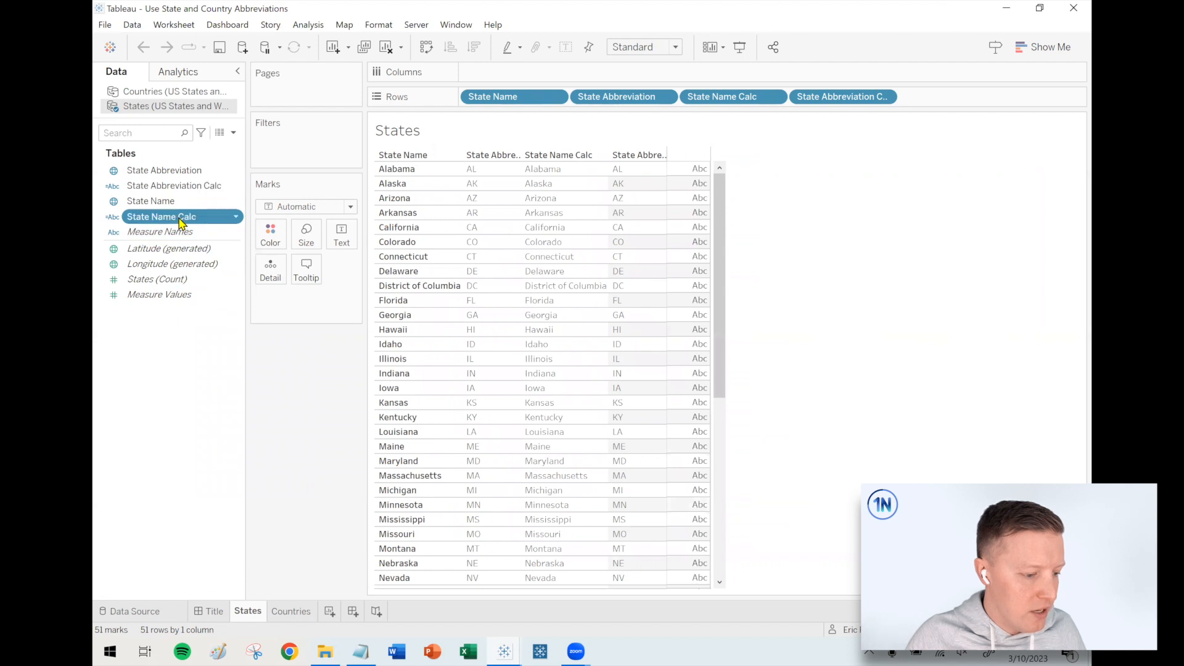
{"action": "double_click", "coordinate": [160, 217]}
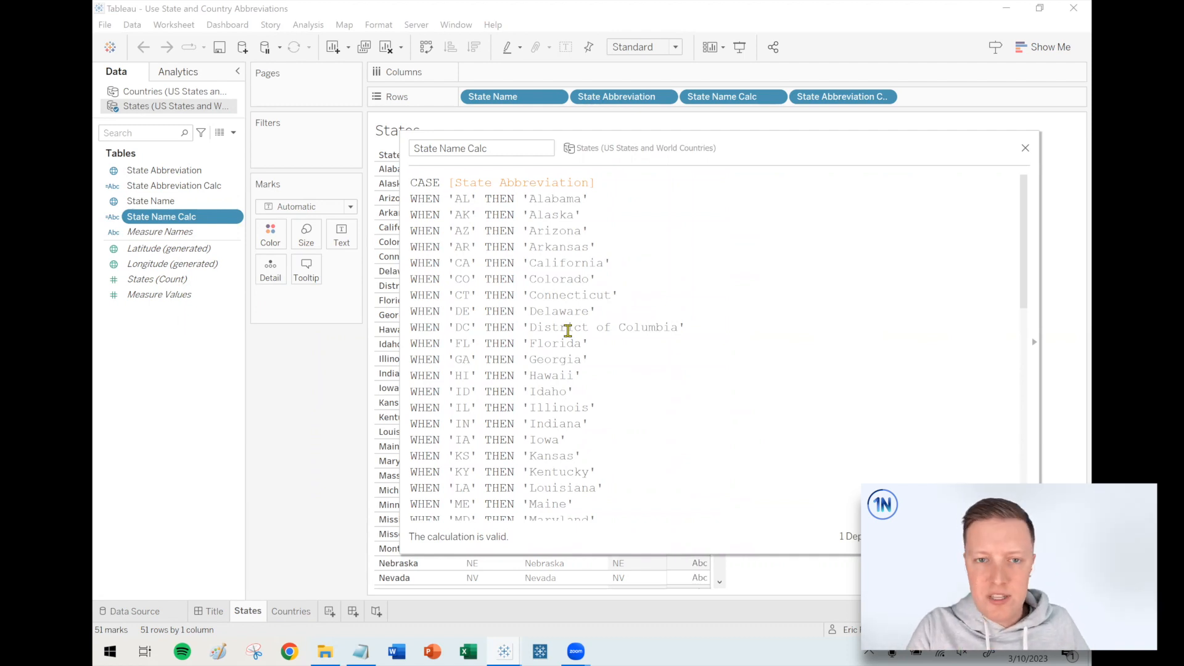
{"action": "mouse_move", "coordinate": [1025, 151]}
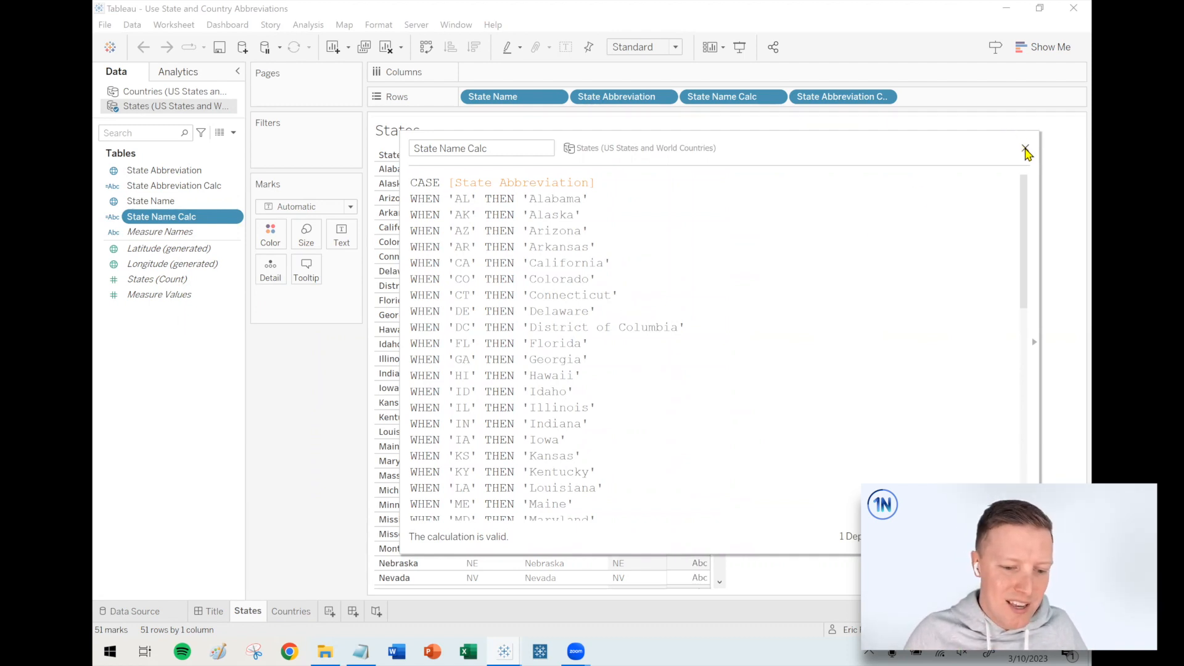
{"action": "left_click", "coordinate": [291, 610]}
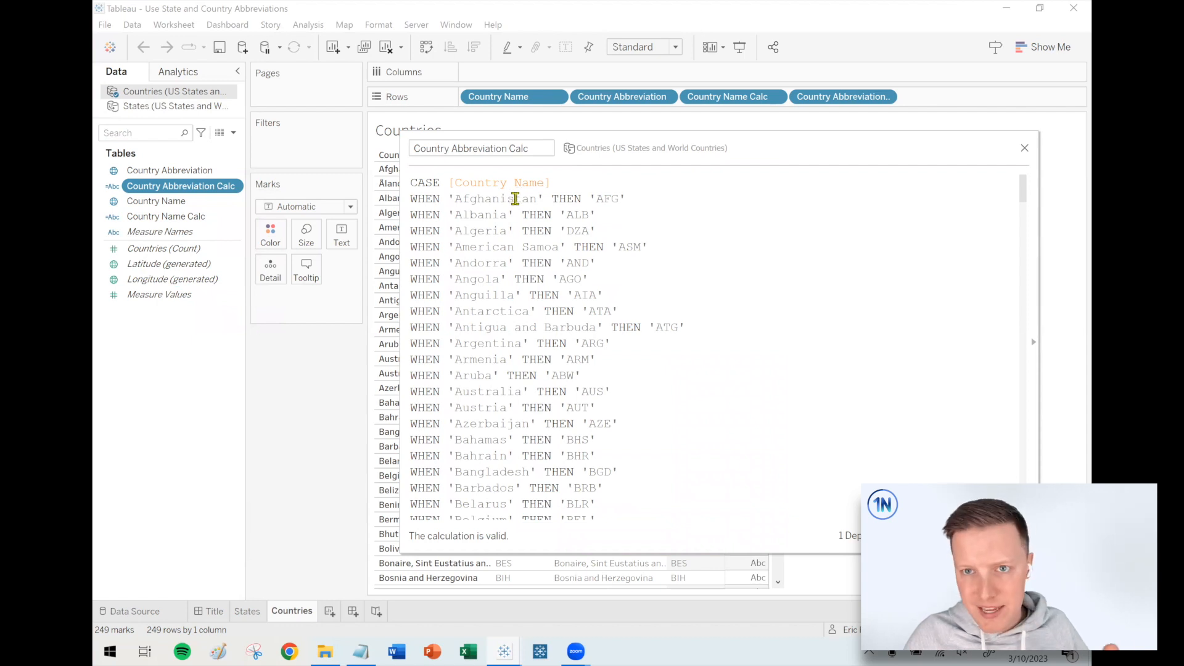
Review the Country Abbreviation Calc formula to its end and close the calculation editor
{"action": "scroll", "scroll_direction": "down", "scroll_amount": 3}
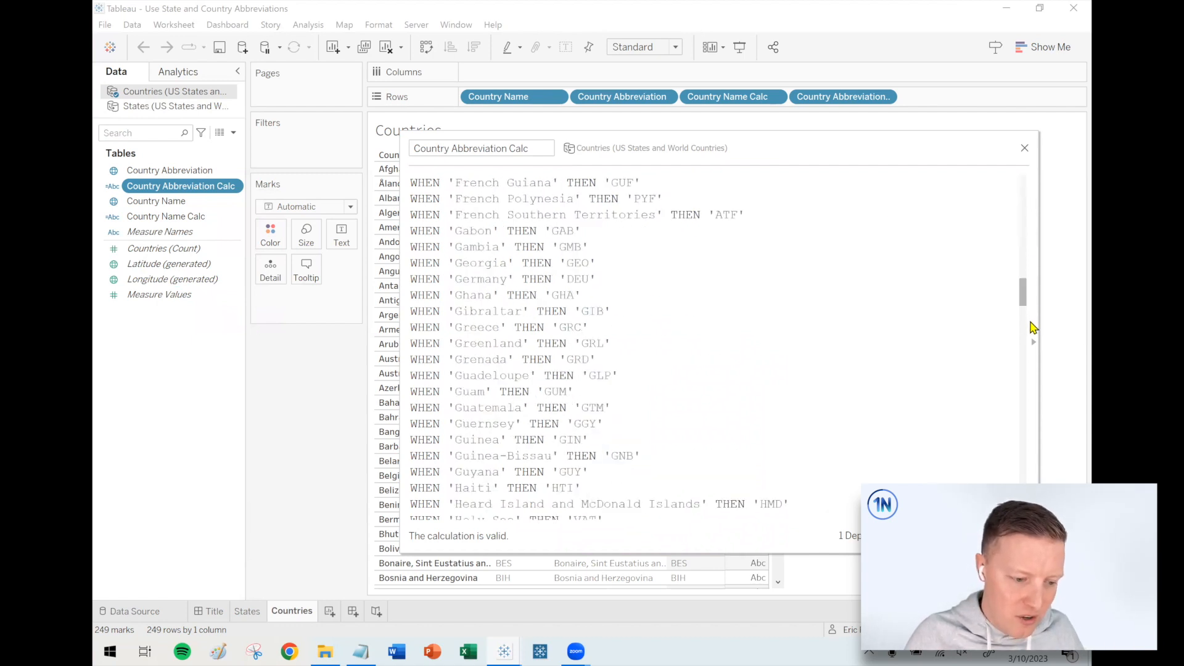
{"action": "scroll", "scroll_direction": "down", "scroll_amount": 3}
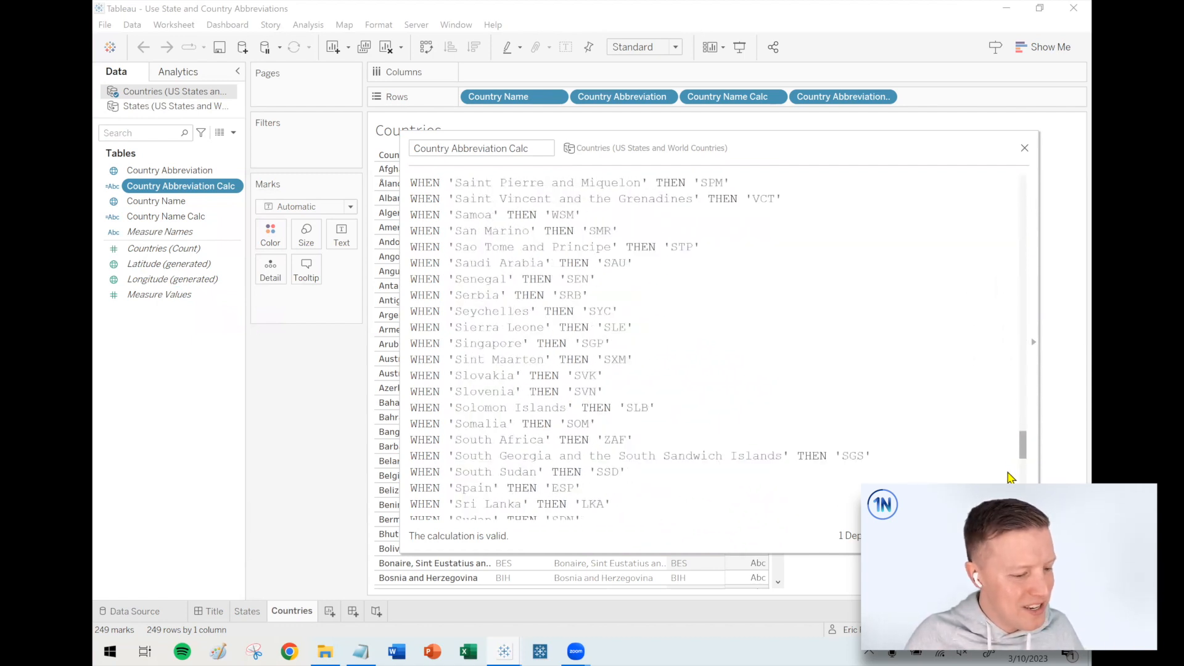
{"action": "scroll", "scroll_direction": "down", "scroll_amount": 3}
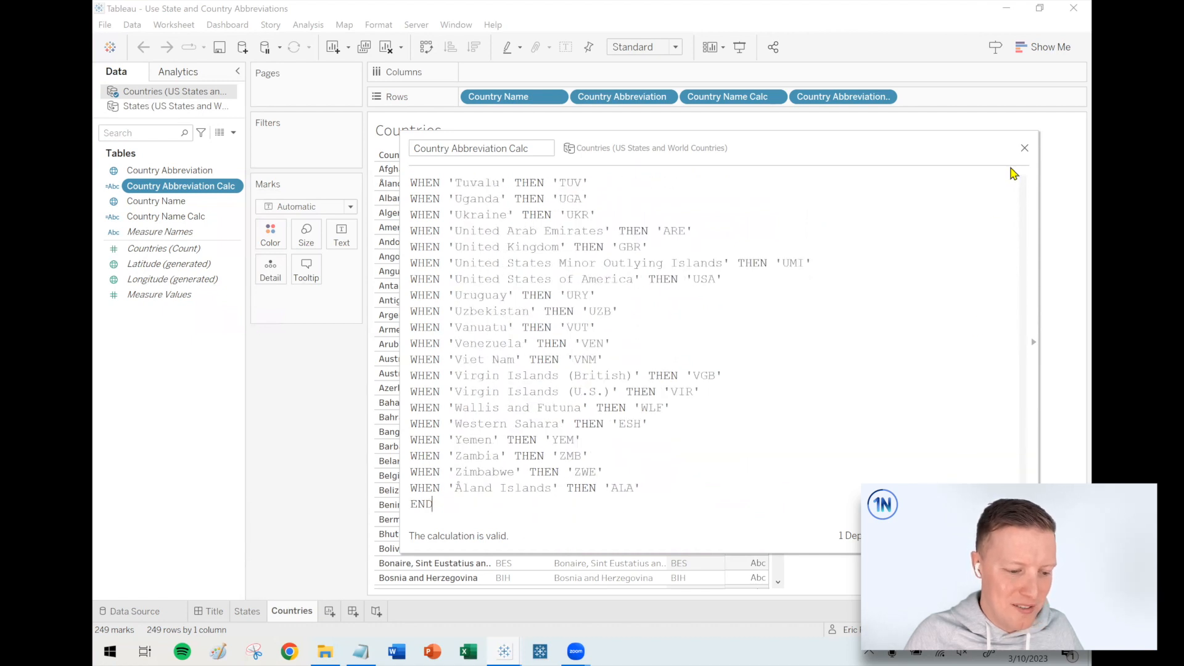
{"action": "left_click", "coordinate": [1024, 146]}
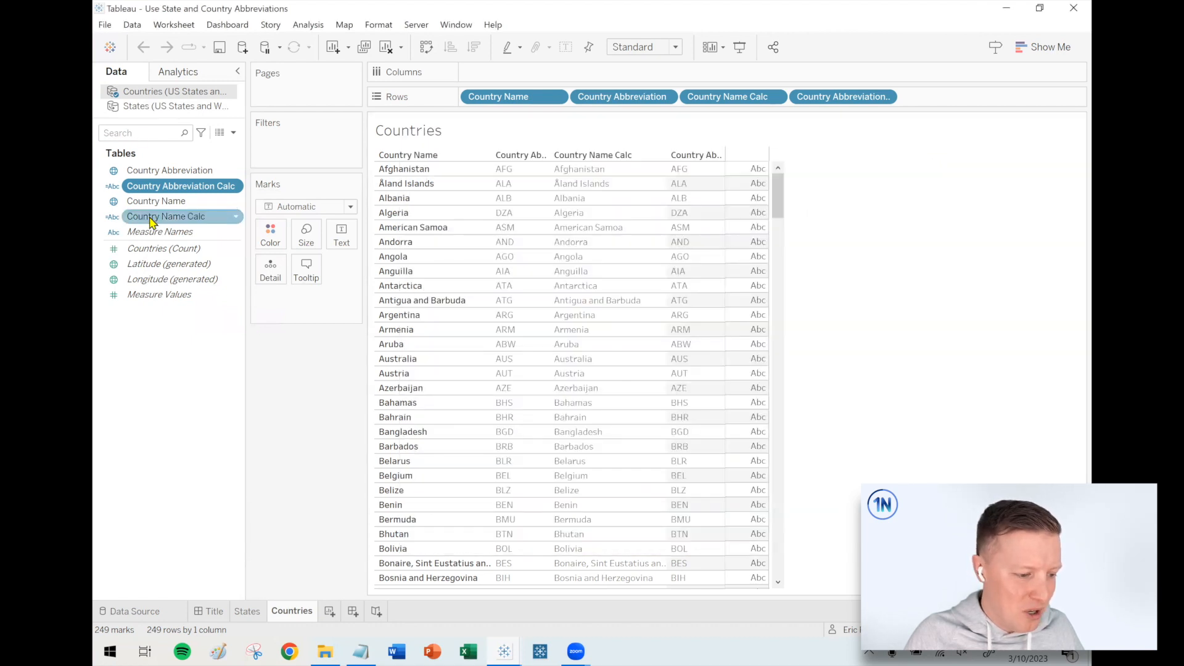
{"action": "double_click", "coordinate": [166, 216]}
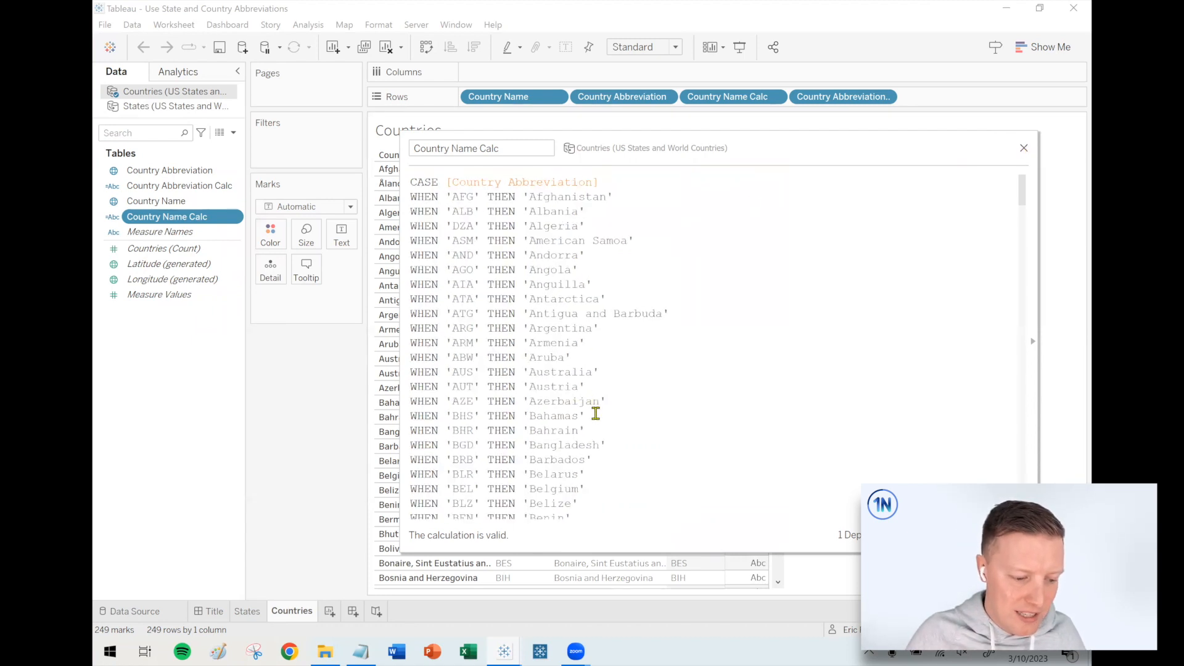
{"action": "double_click", "coordinate": [553, 416]}
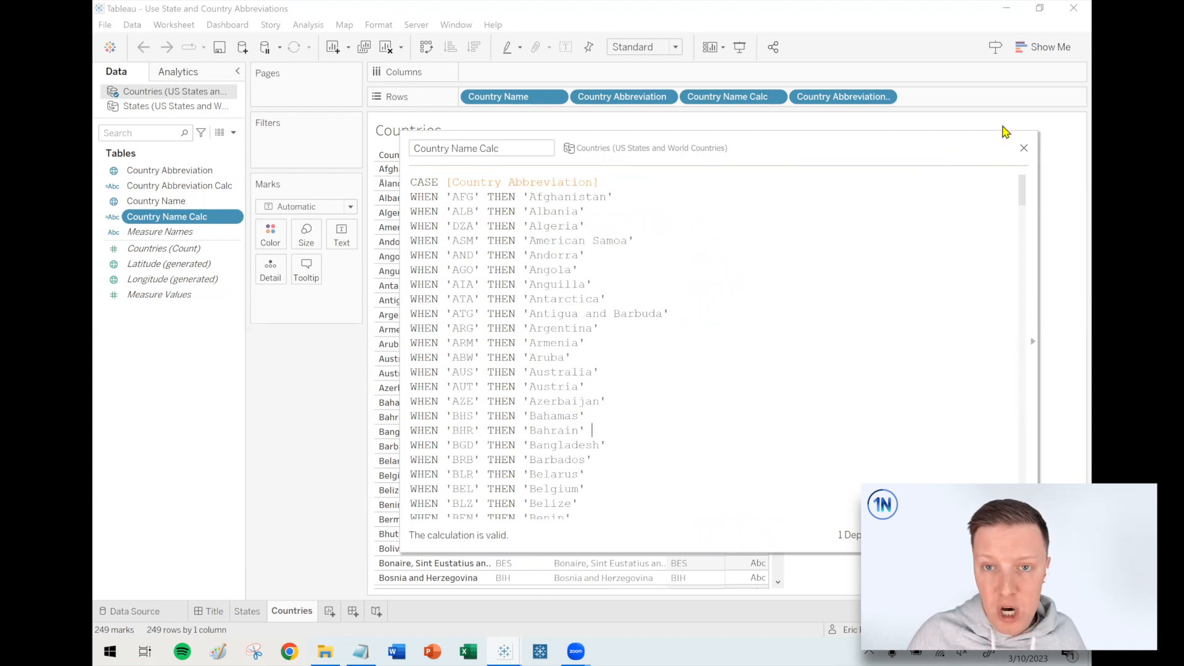
{"action": "left_click", "coordinate": [1024, 147]}
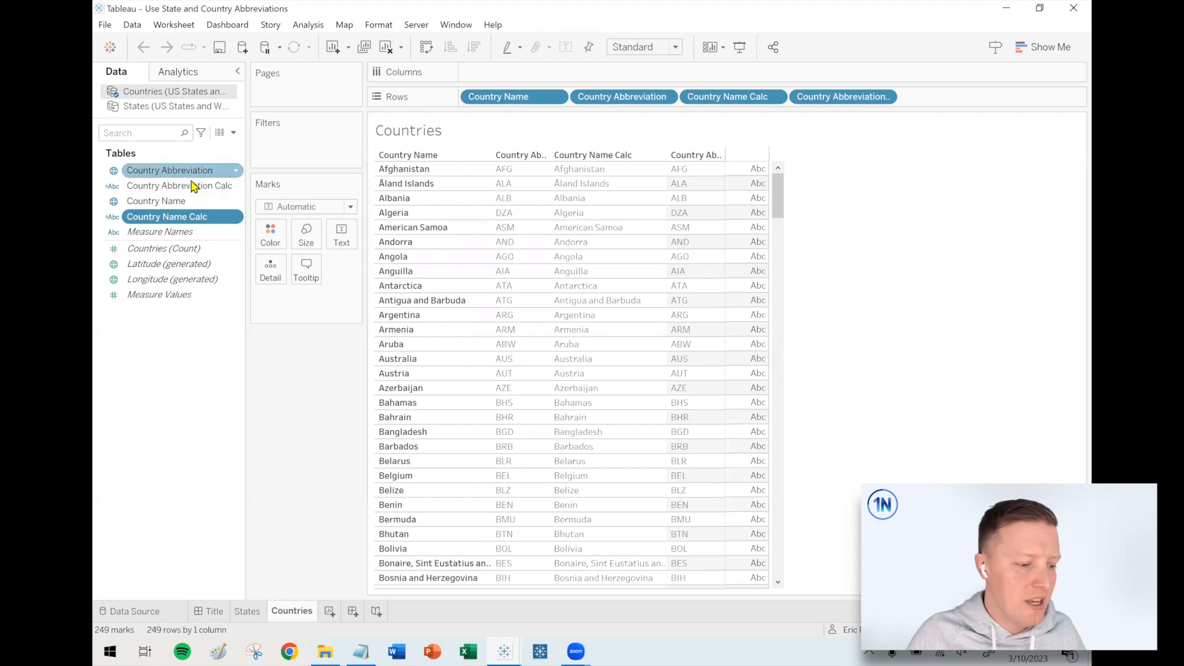
{"action": "double_click", "coordinate": [182, 186]}
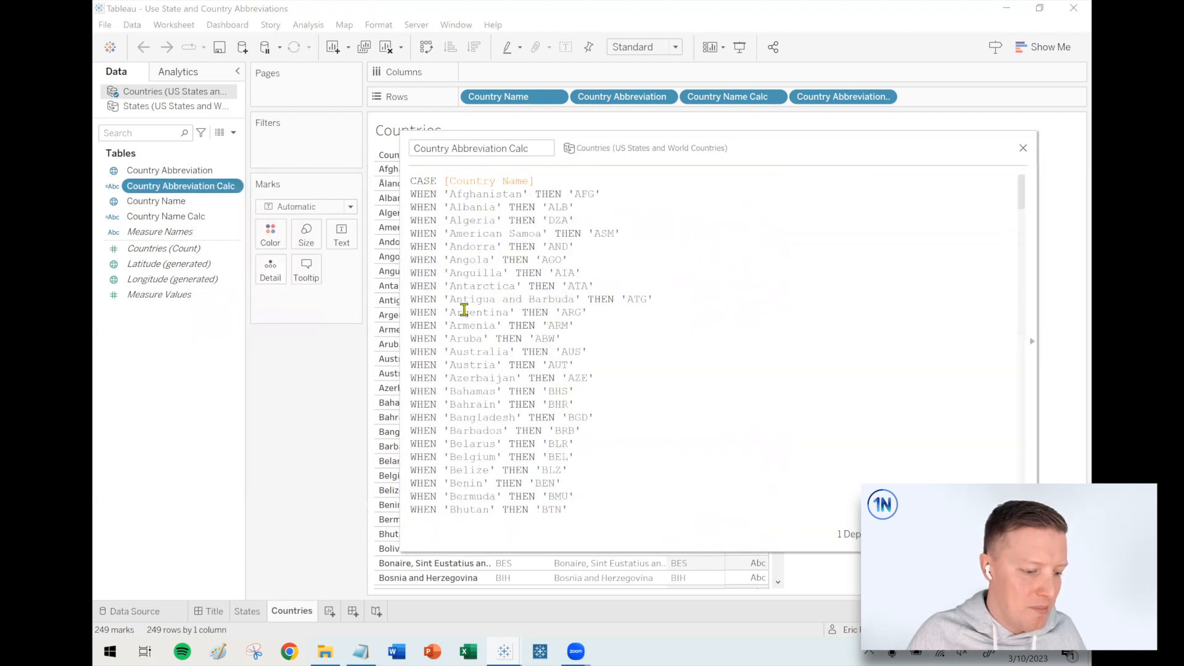
{"action": "scroll", "scroll_direction": "down", "scroll_amount": 3}
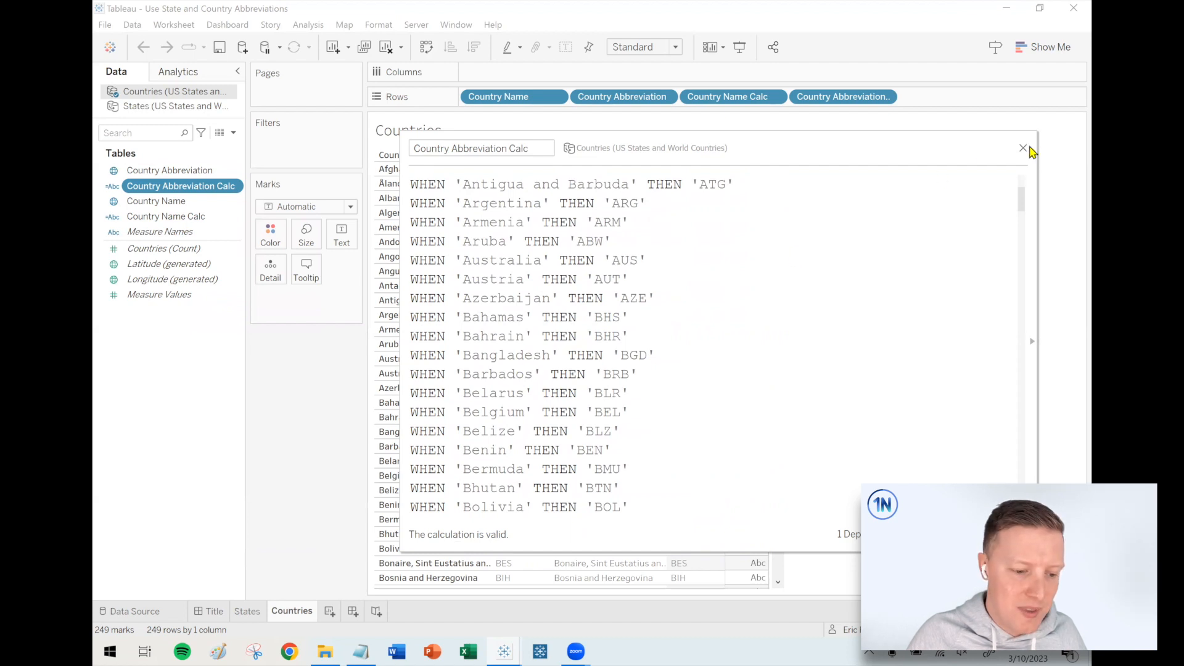
{"action": "left_click", "coordinate": [1024, 149]}
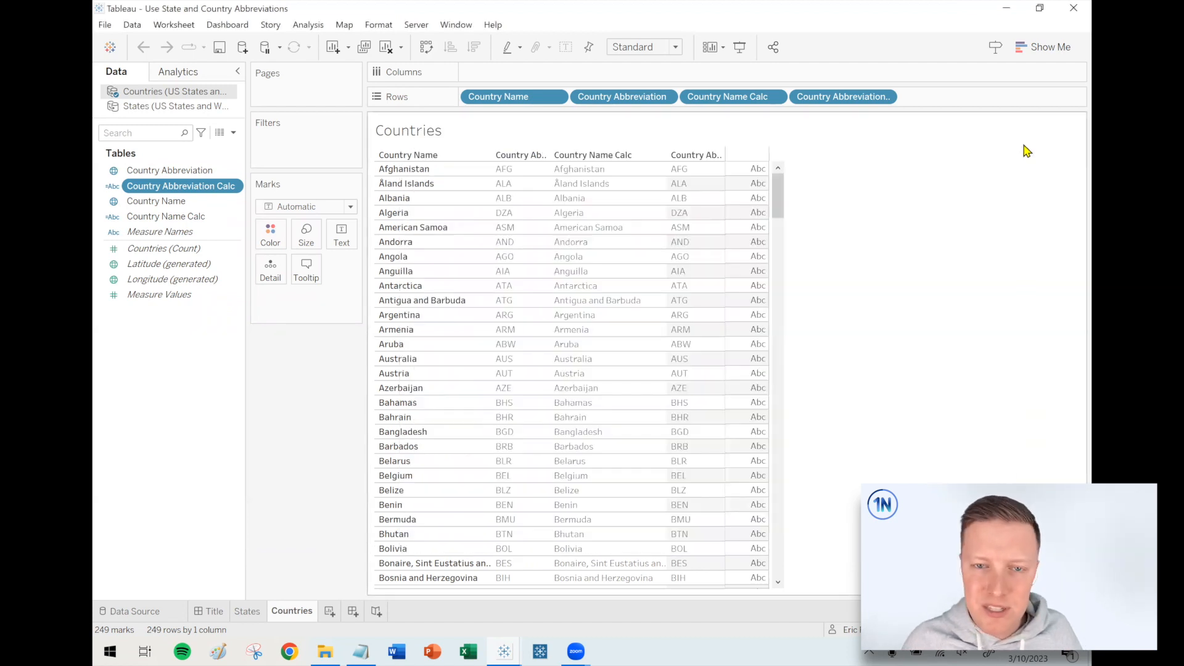